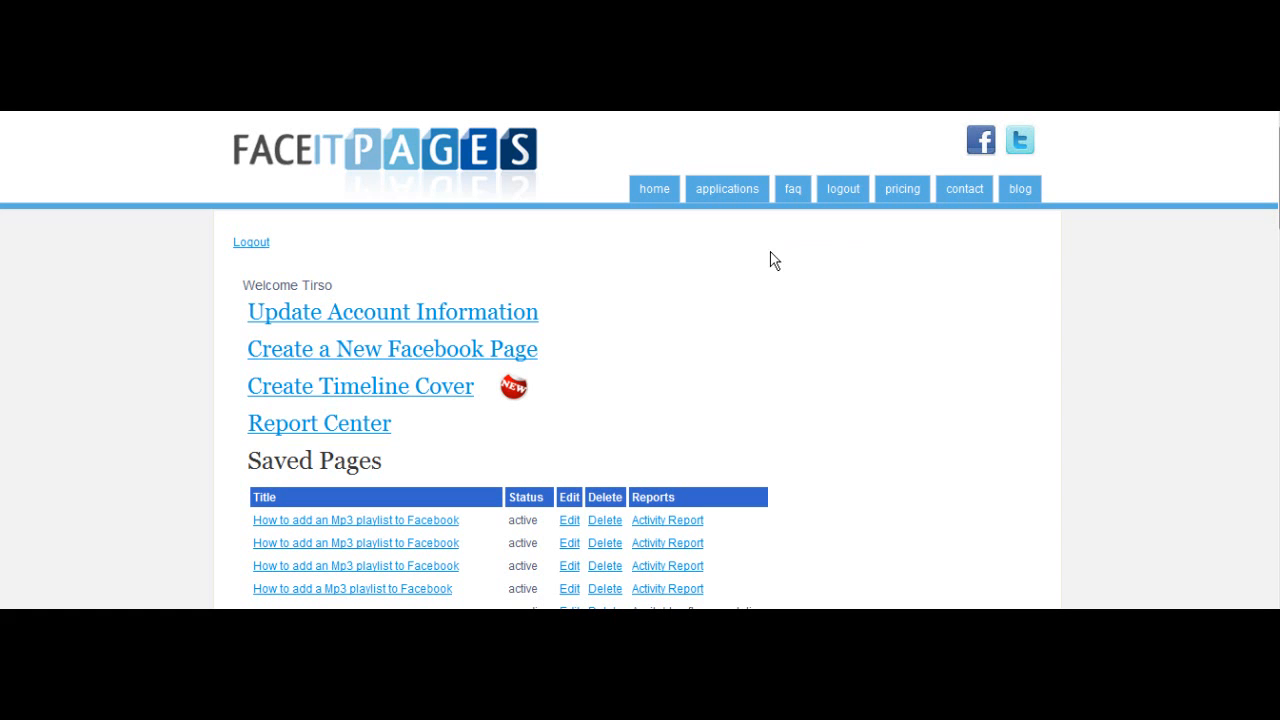
# Step: Start a new Facebook page using the web-based wizard with pre-designed templates
pyautogui.click(392, 349)
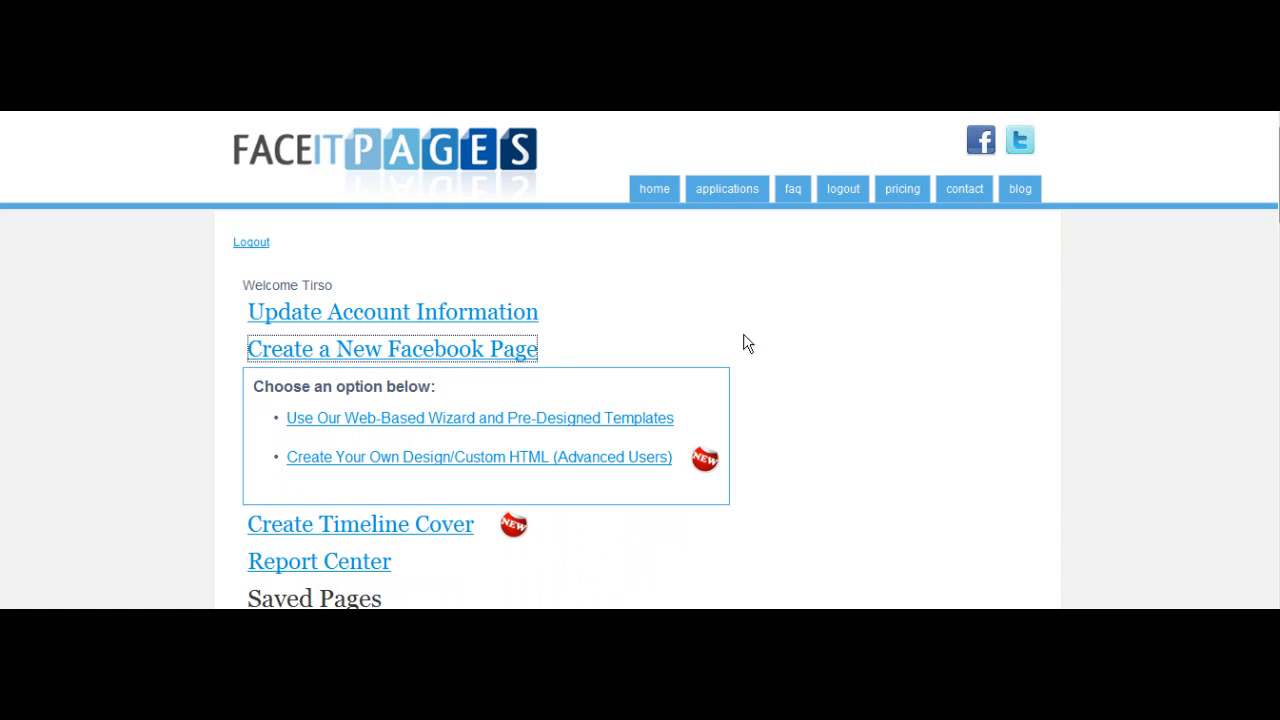
pyautogui.scroll(-3)
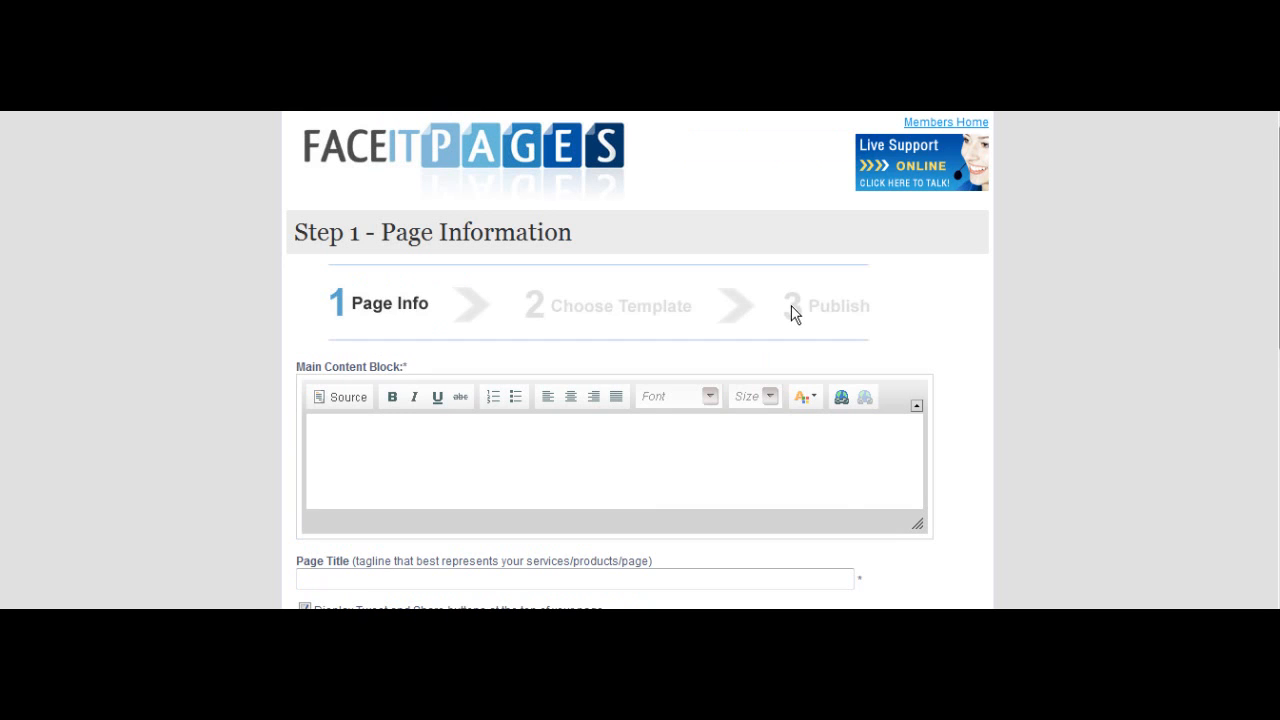
# Step: Paste the WordPress-feed description into Main Content Block and the title 'How to add a Wordpress feed to Facebook'
pyautogui.click(325, 445)
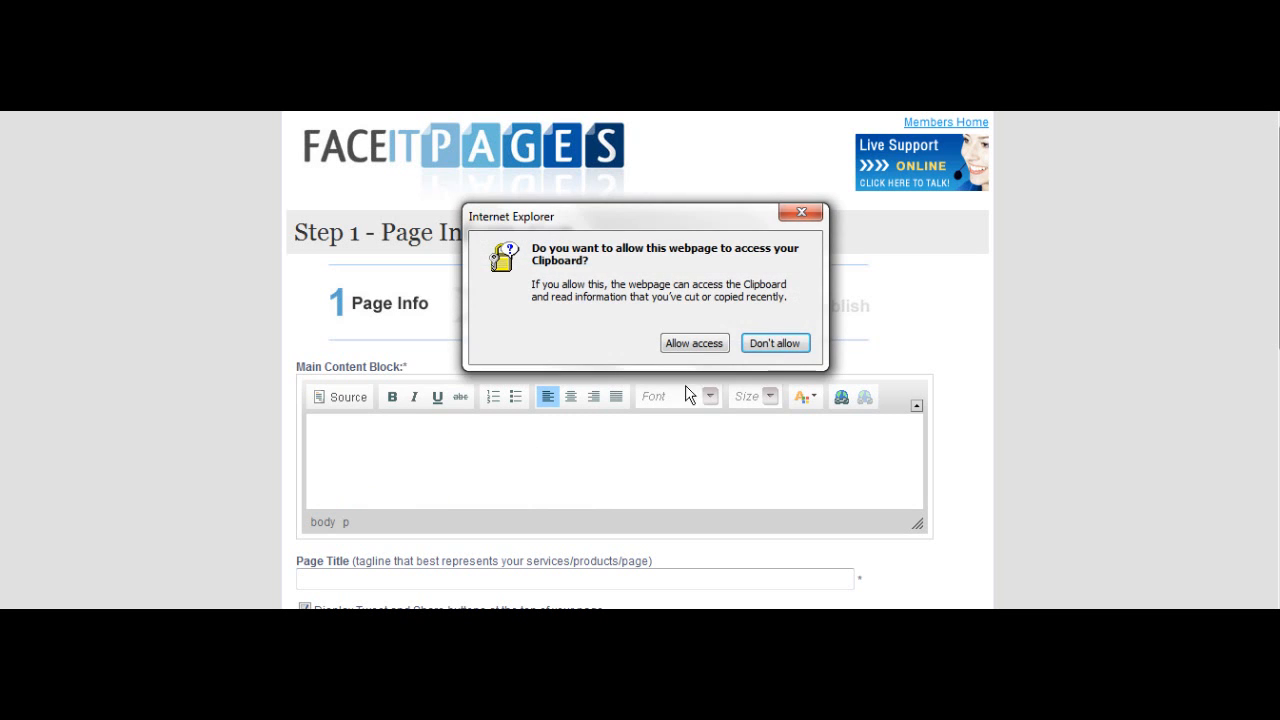
pyautogui.click(694, 342)
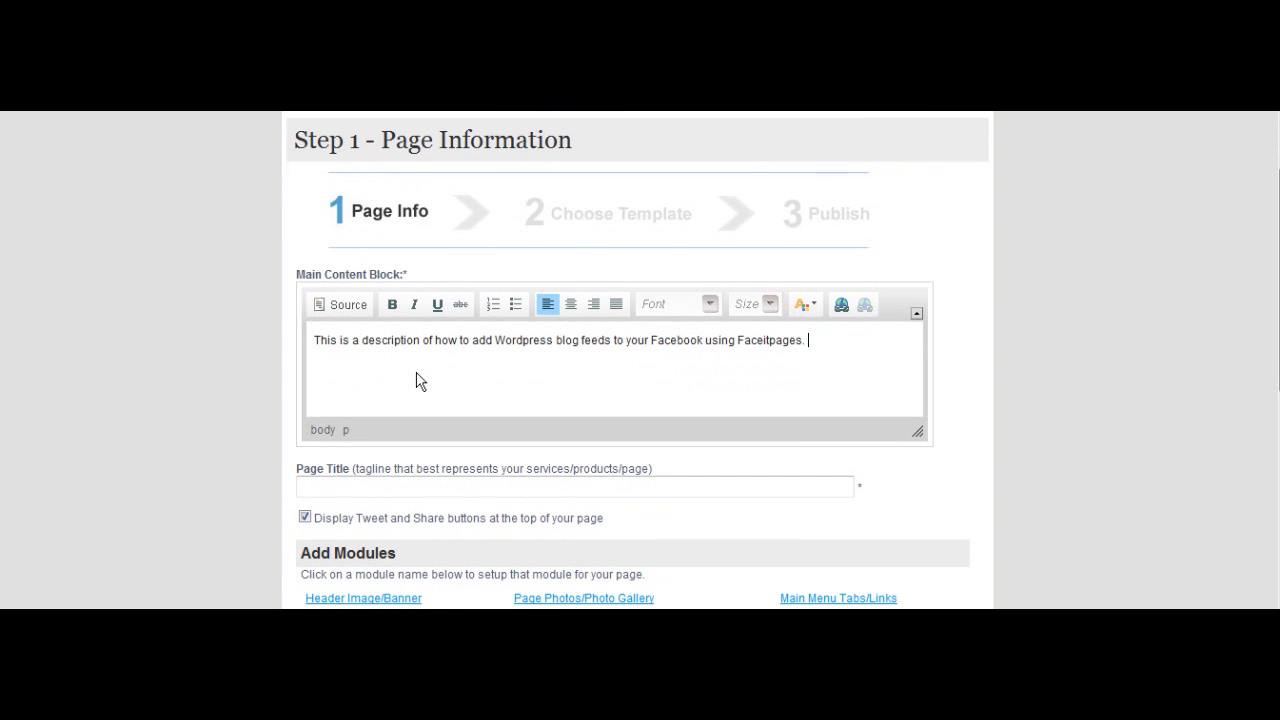
pyautogui.rightClick(390, 488)
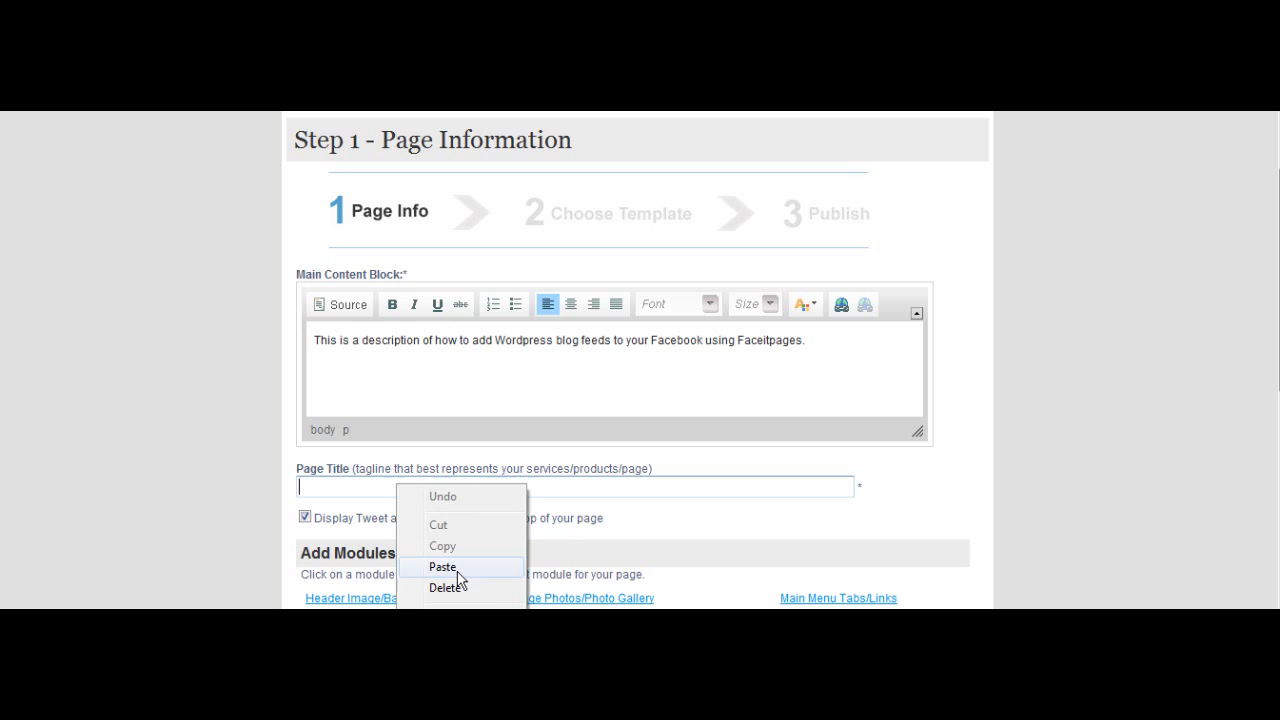
pyautogui.click(442, 567)
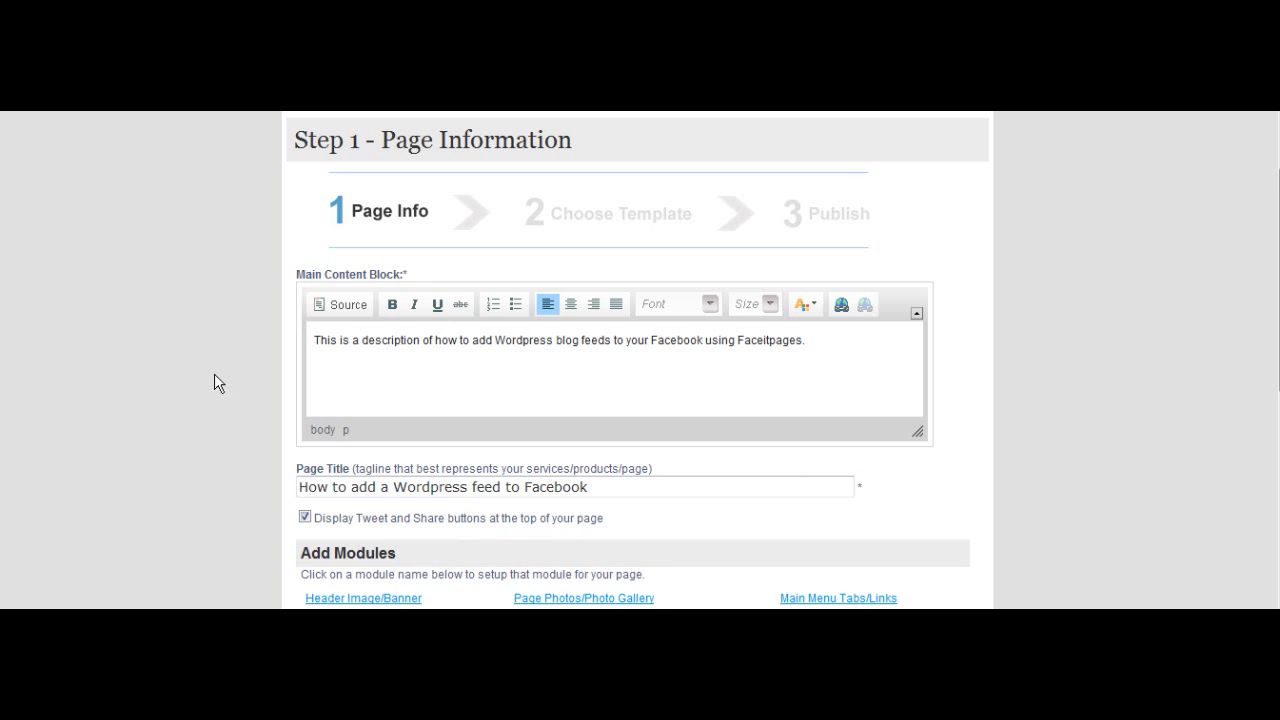
# Step: Add a Wordpress Blog Feed module for faceitpages.com/blog showing 5 updates
pyautogui.scroll(-3)
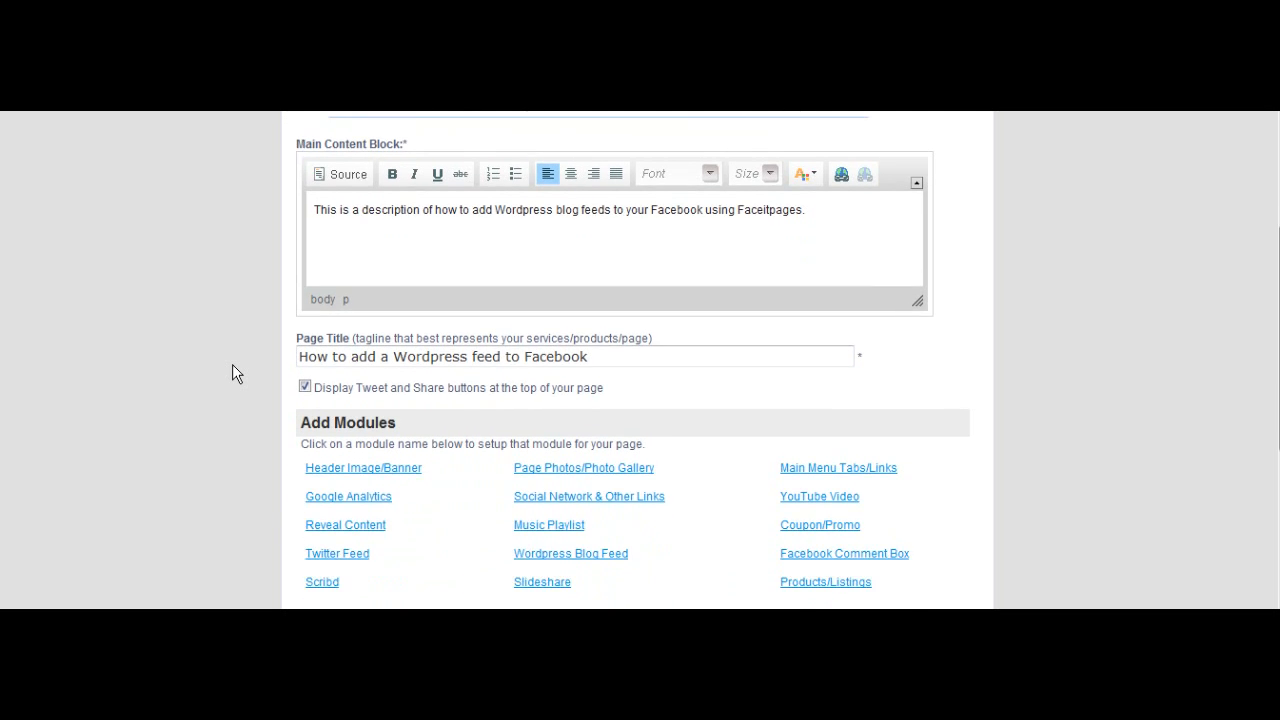
pyautogui.scroll(-3)
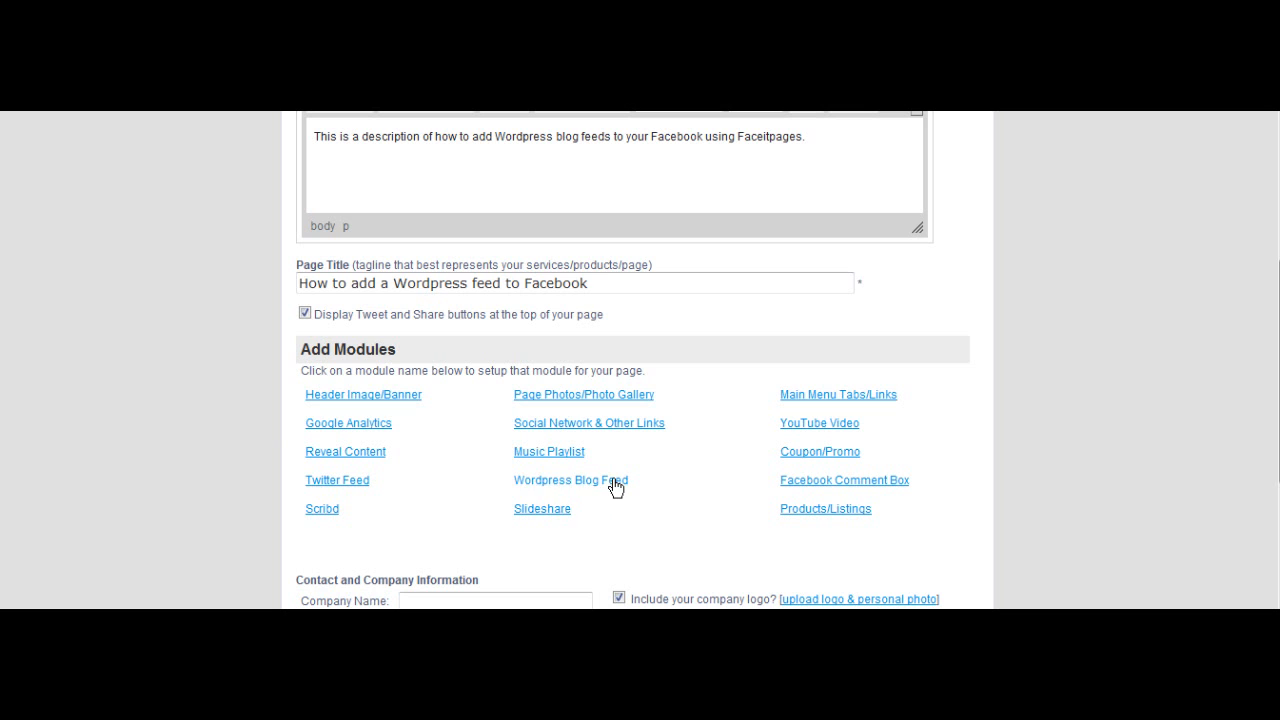
pyautogui.click(571, 480)
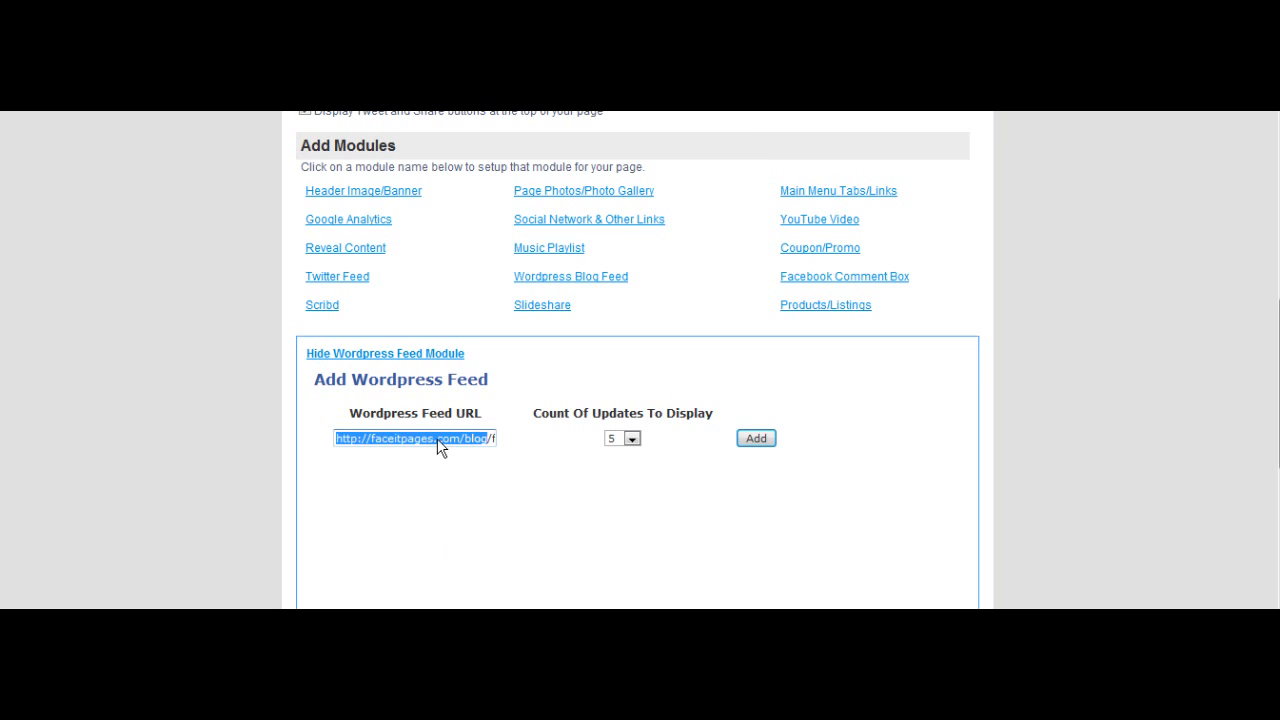
pyautogui.click(633, 439)
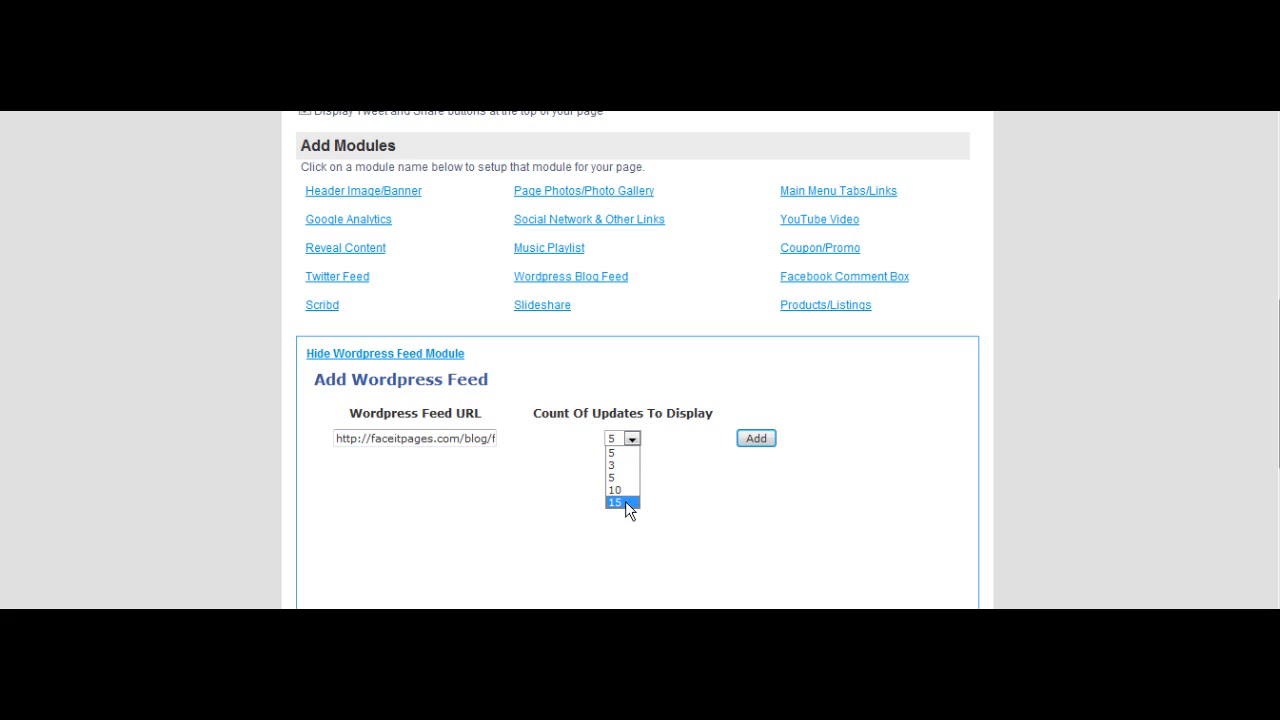
pyautogui.click(611, 439)
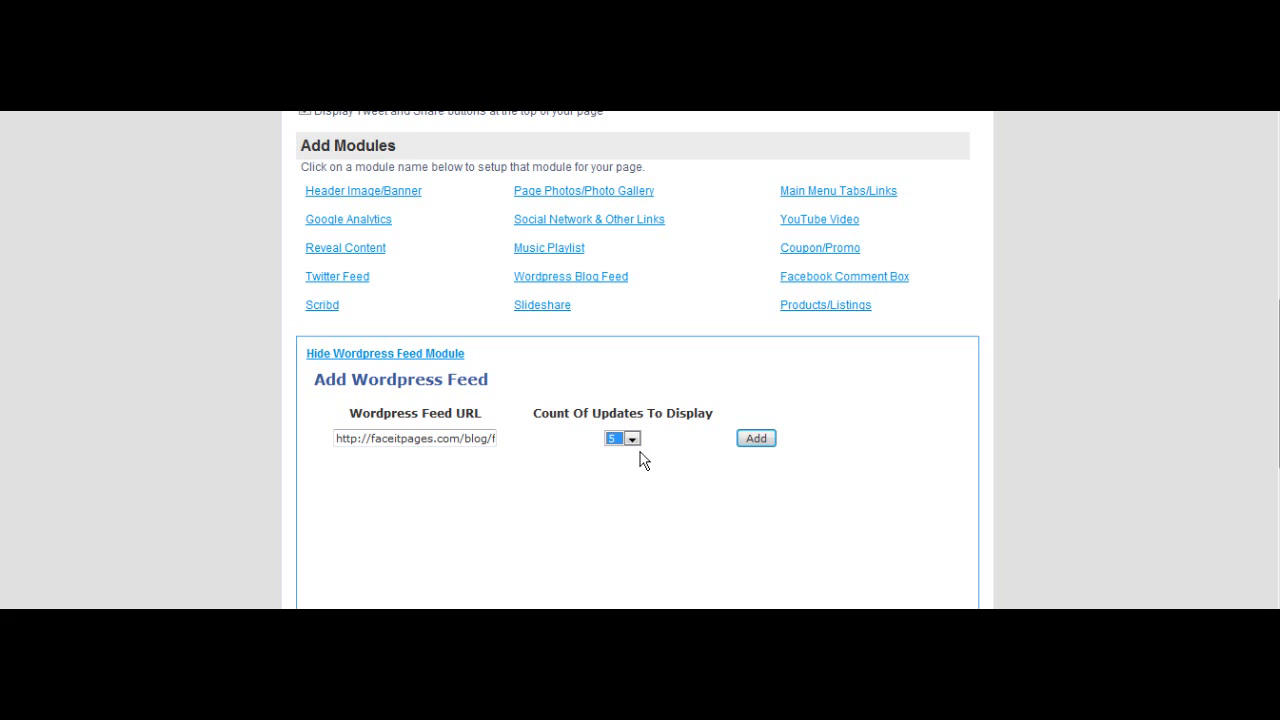
pyautogui.click(755, 438)
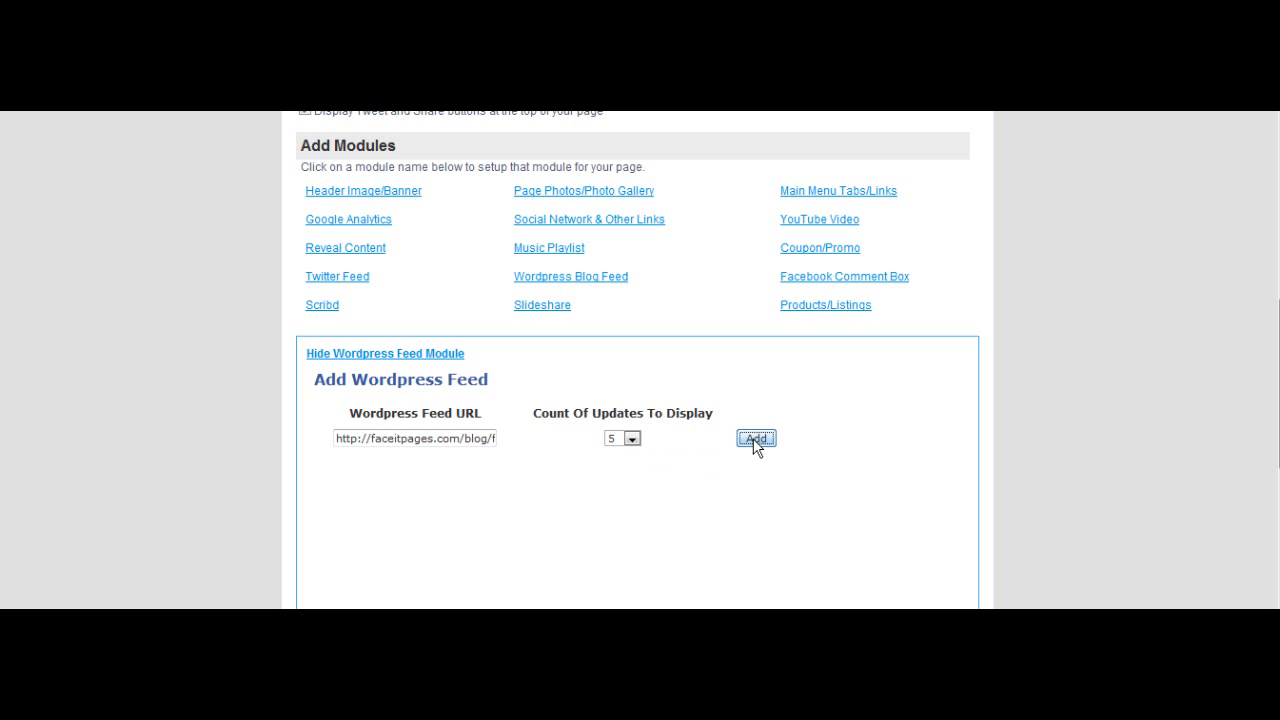
pyautogui.click(755, 439)
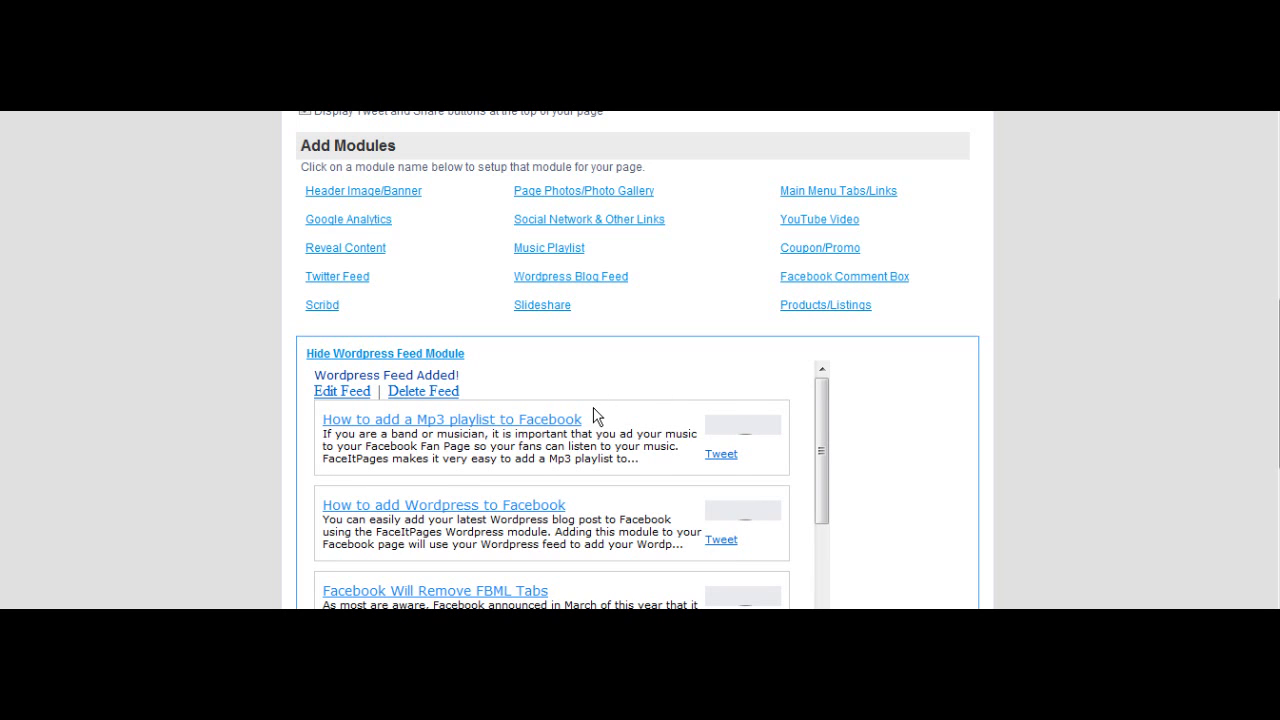
# Step: Advance to template choice and view the preview's Blog tab listing five posts
pyautogui.scroll(-3)
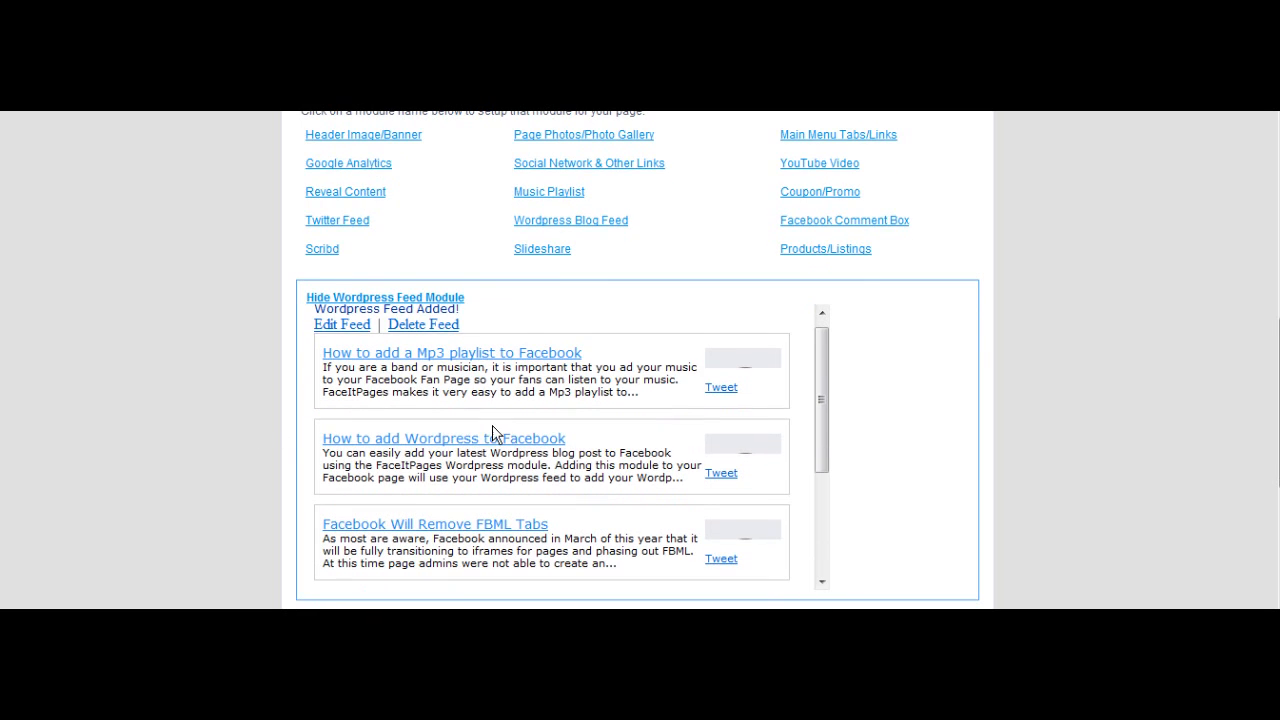
pyautogui.scroll(-3)
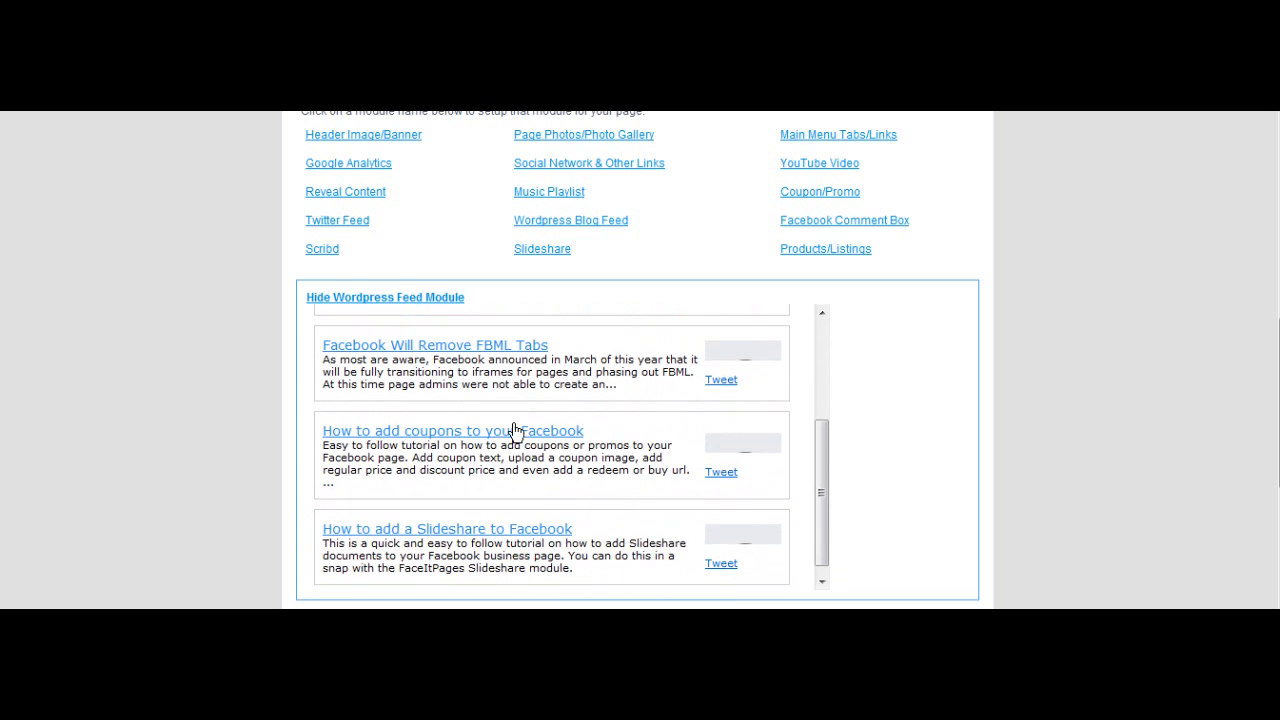
pyautogui.scroll(-3)
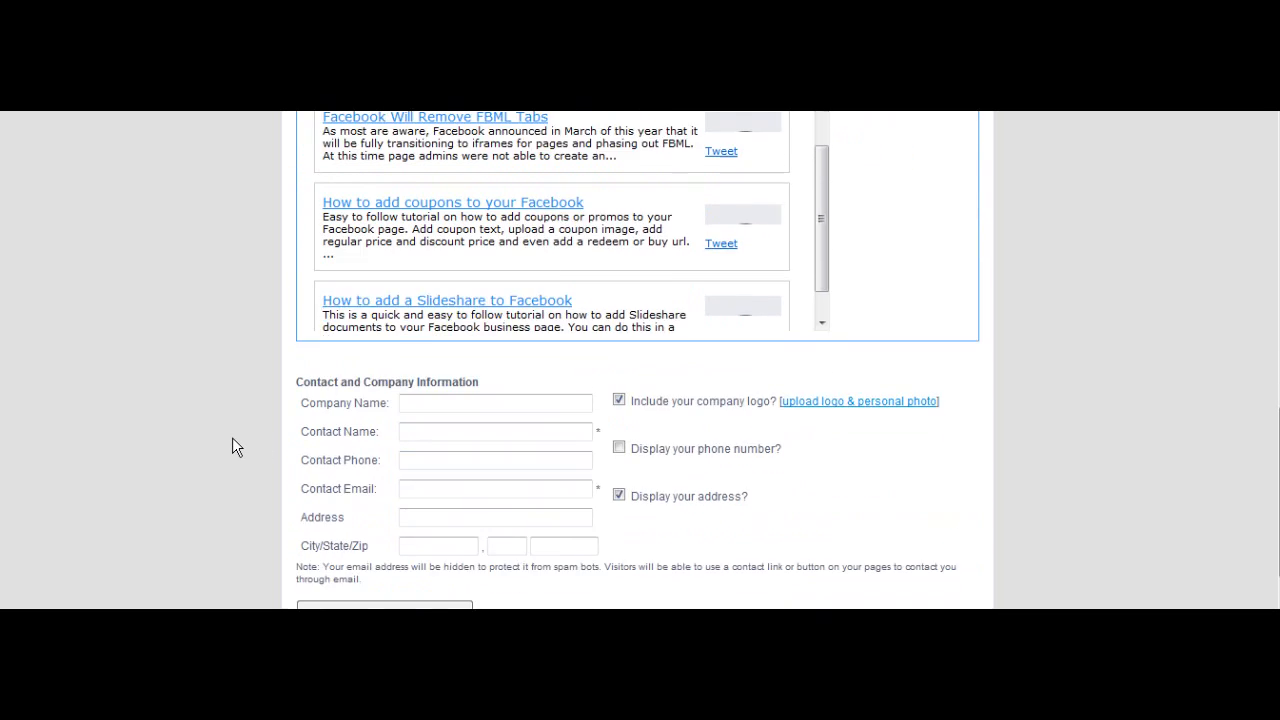
pyautogui.scroll(-3)
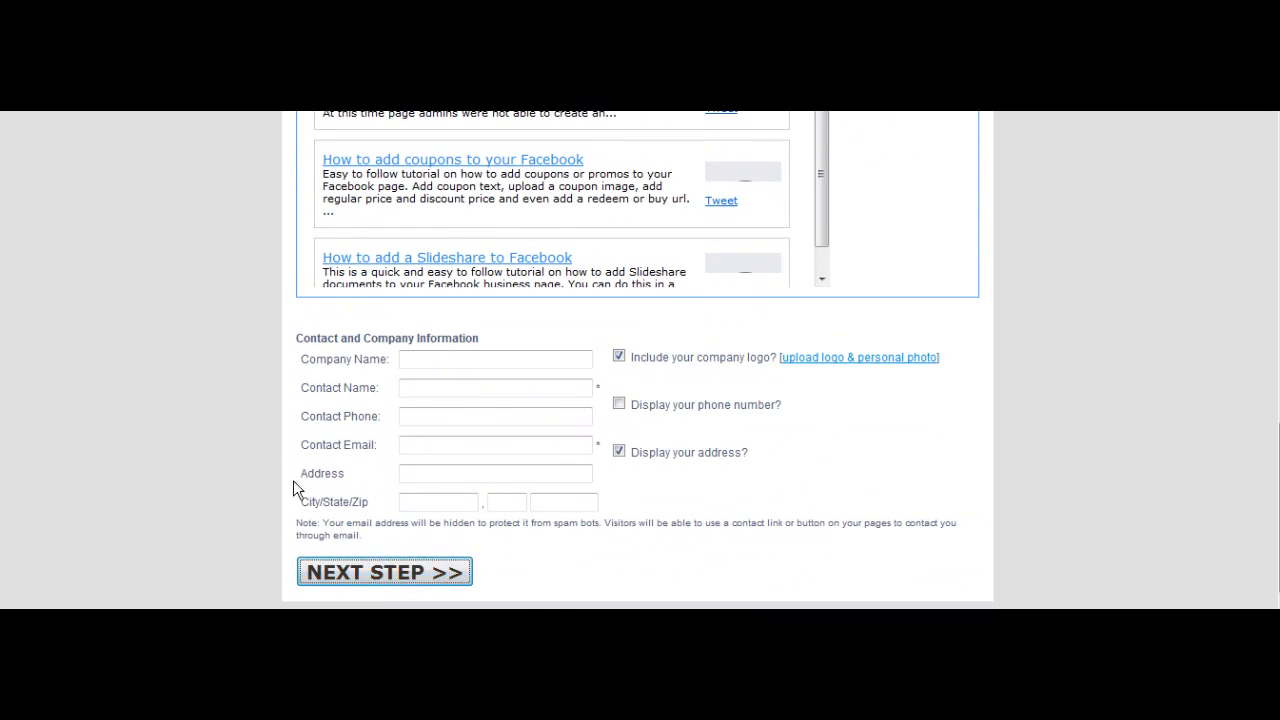
pyautogui.click(384, 571)
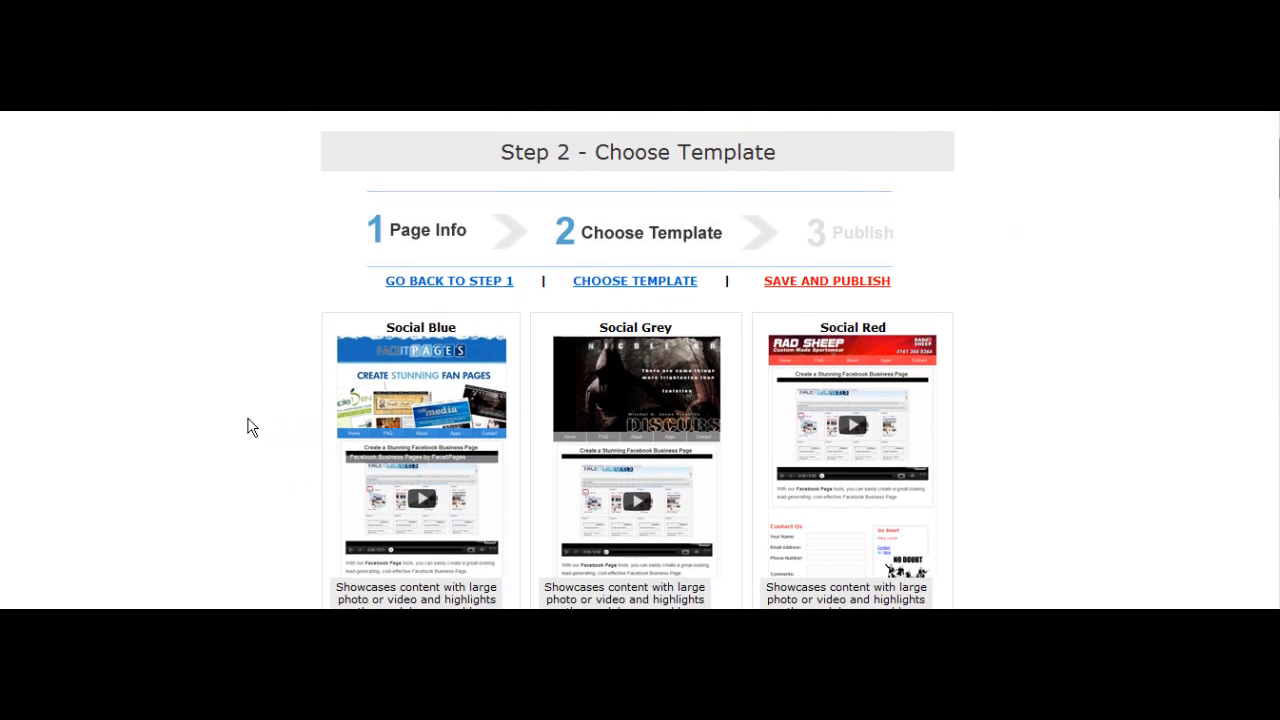
pyautogui.scroll(-3)
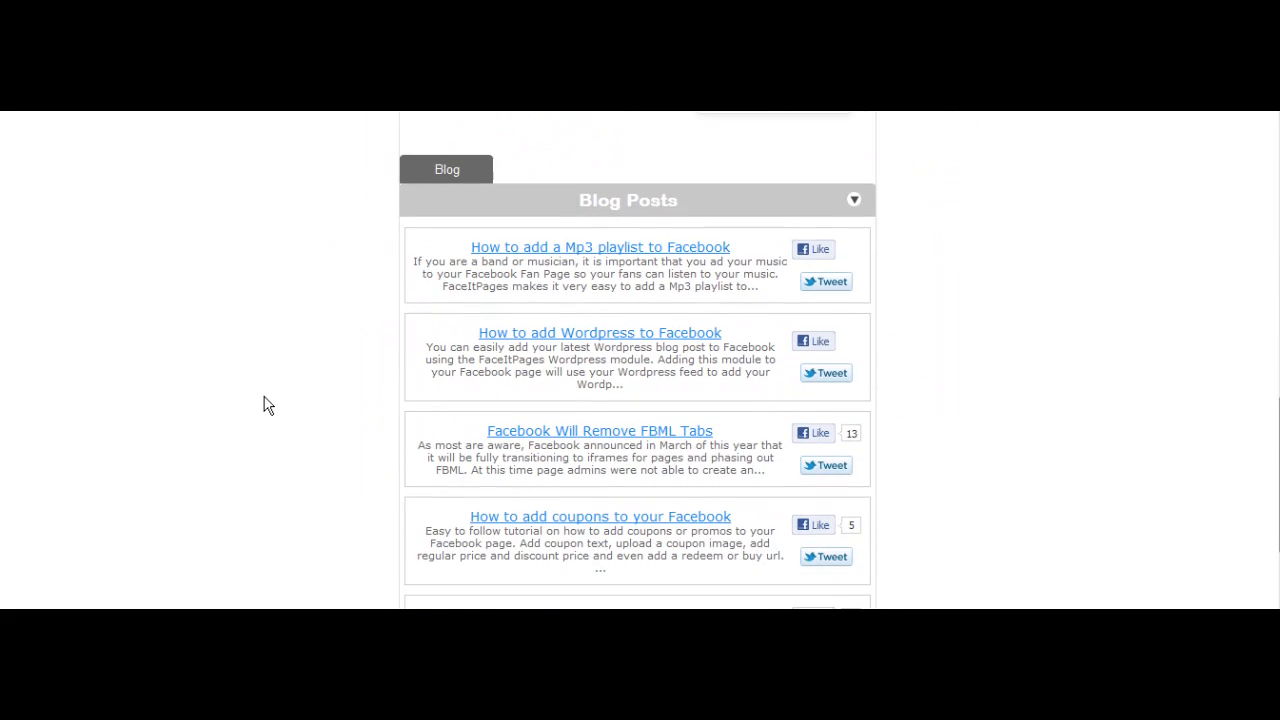
pyautogui.scroll(-3)
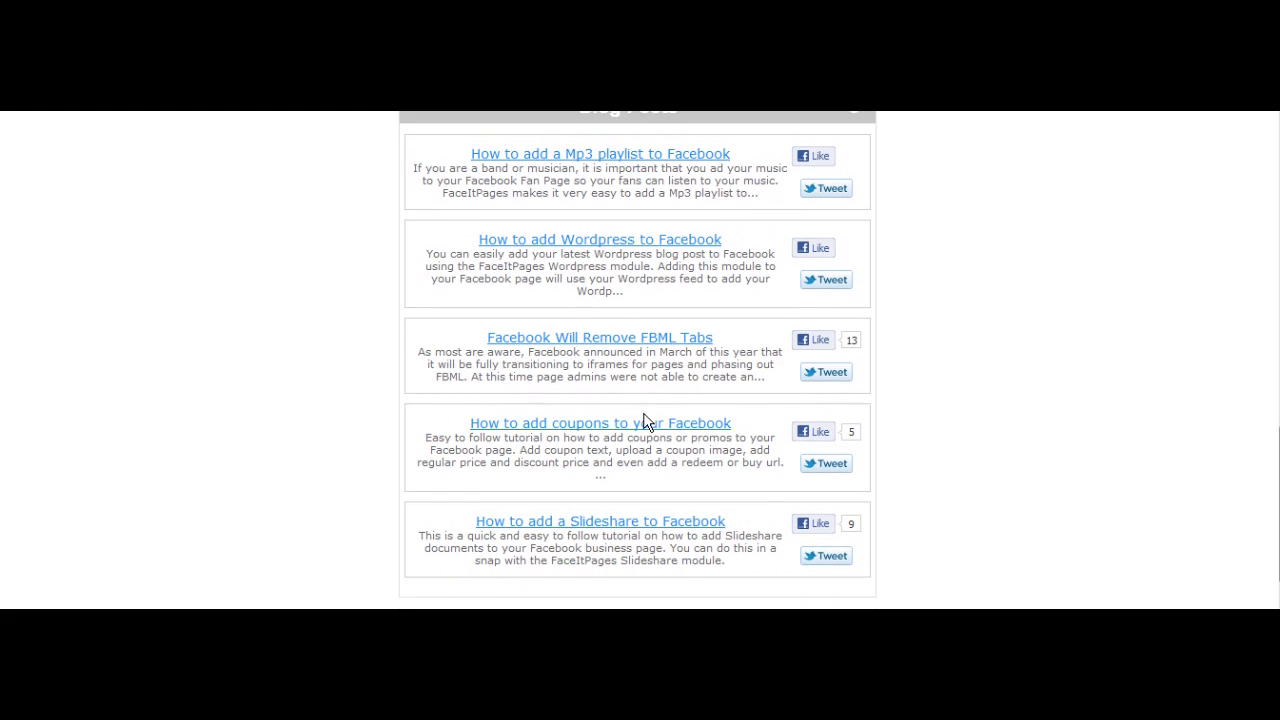